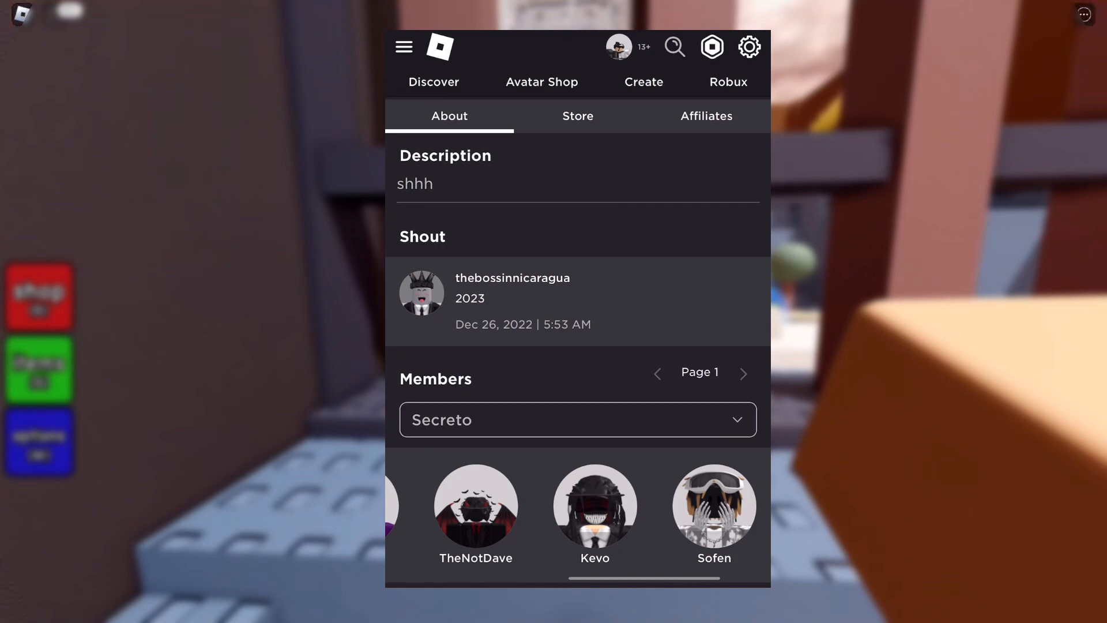
{"action": "scroll", "scroll_direction": "right", "scroll_amount": 3}
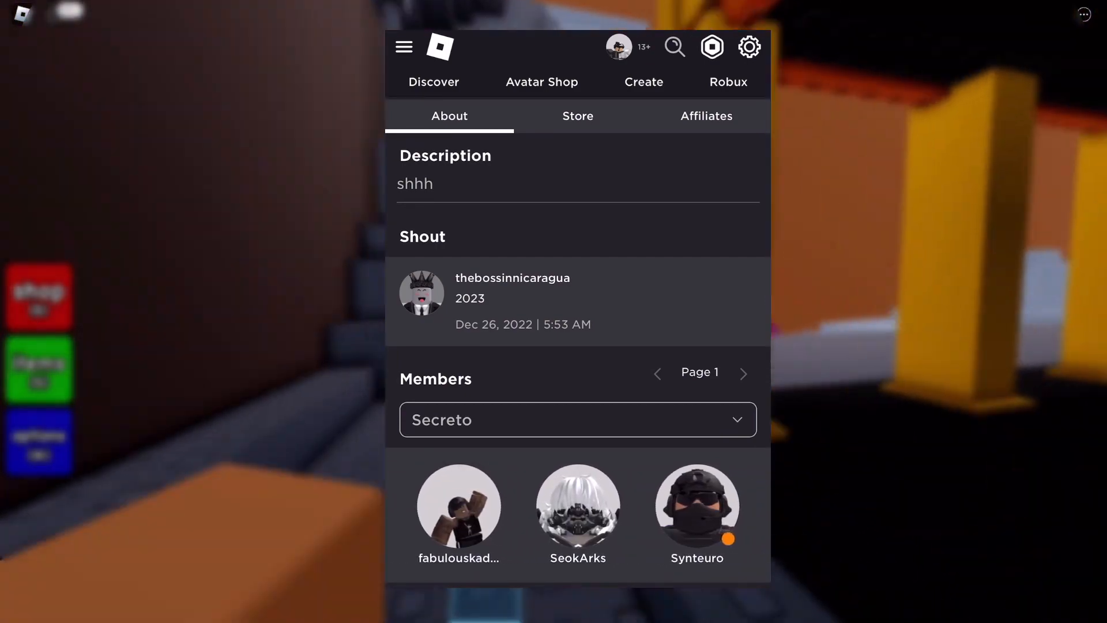
{"action": "left_click", "coordinate": [457, 505]}
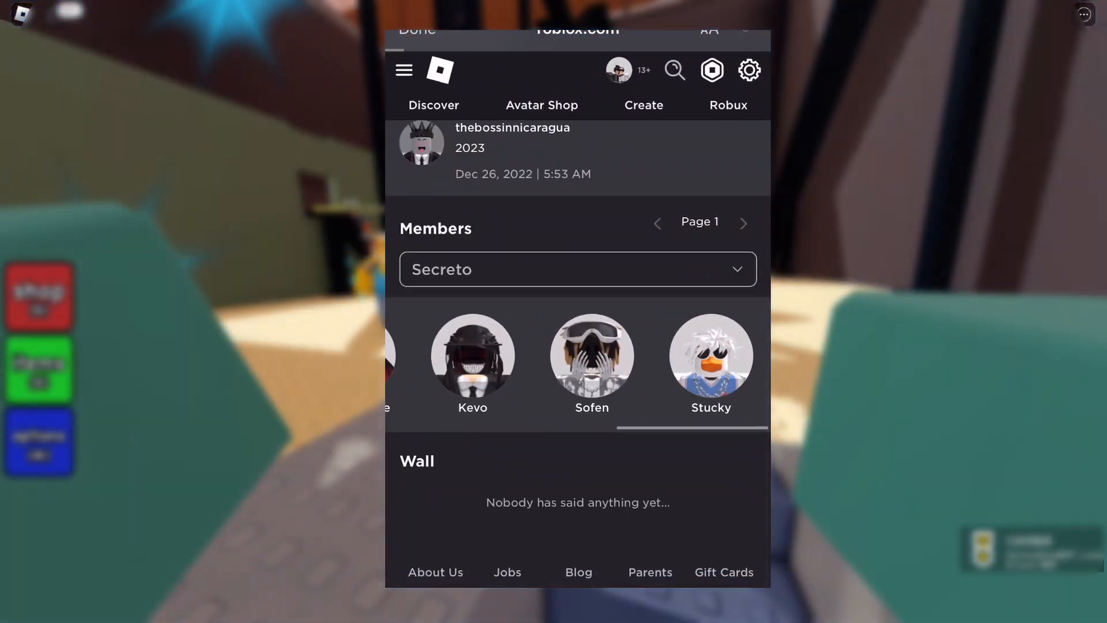
{"action": "left_click", "coordinate": [710, 364]}
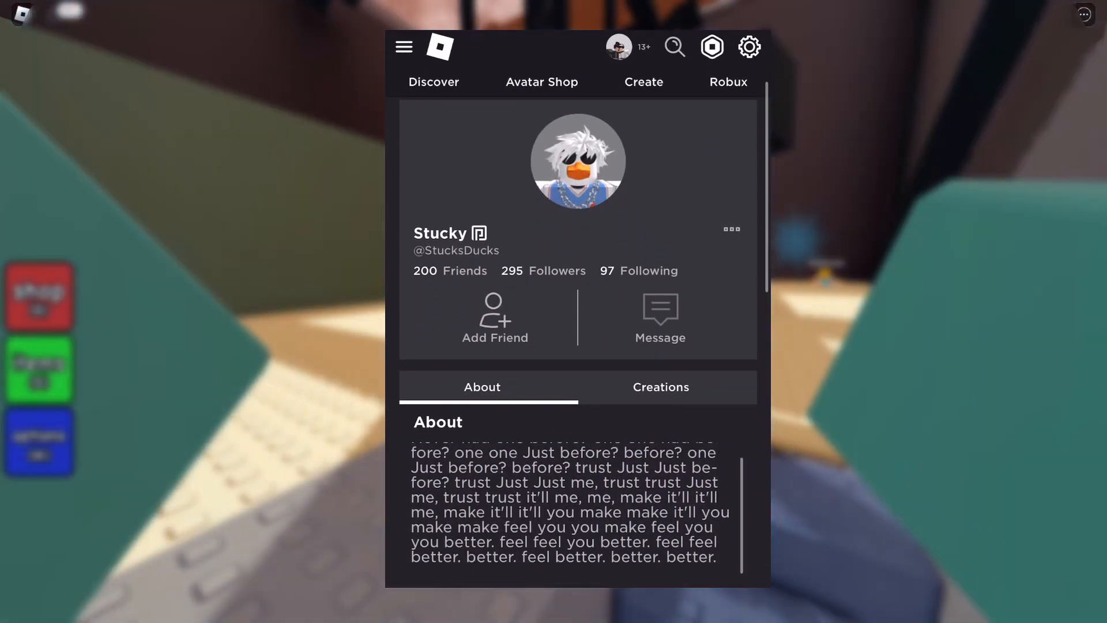
{"action": "scroll", "scroll_direction": "down", "scroll_amount": 3}
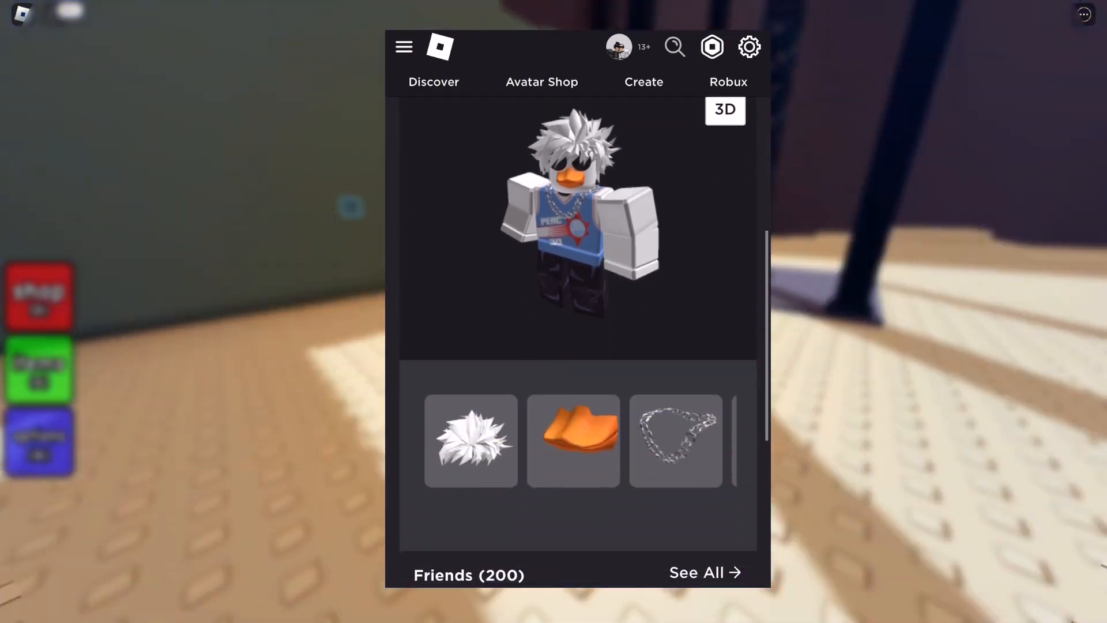
{"action": "scroll", "scroll_direction": "down", "scroll_amount": 3}
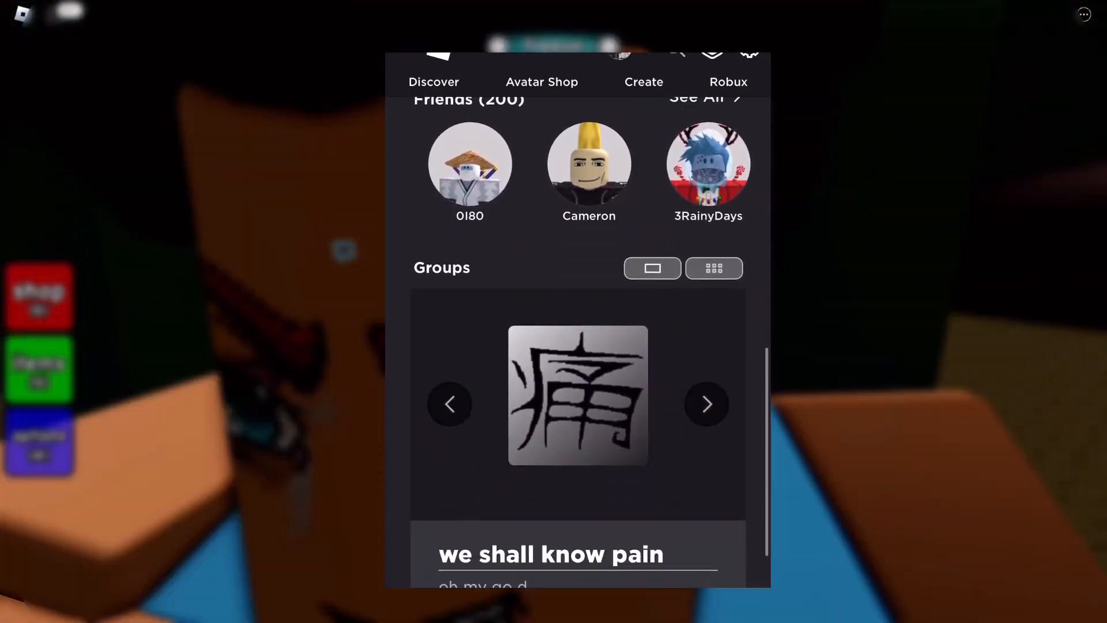
{"action": "scroll", "scroll_direction": "down", "scroll_amount": 3}
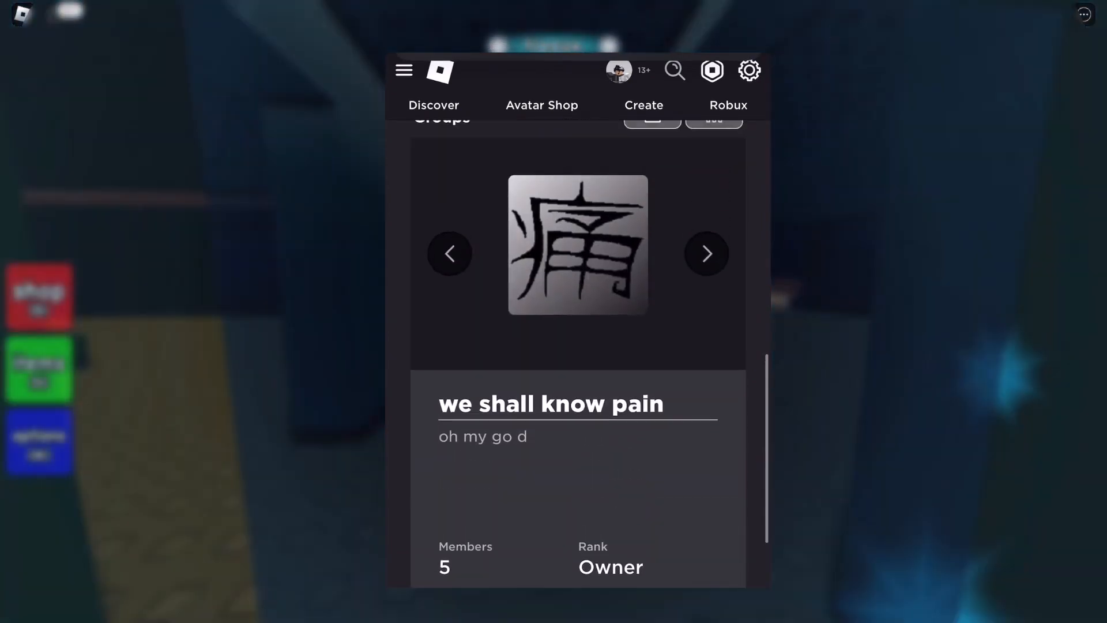
{"action": "scroll", "scroll_direction": "down", "scroll_amount": 3}
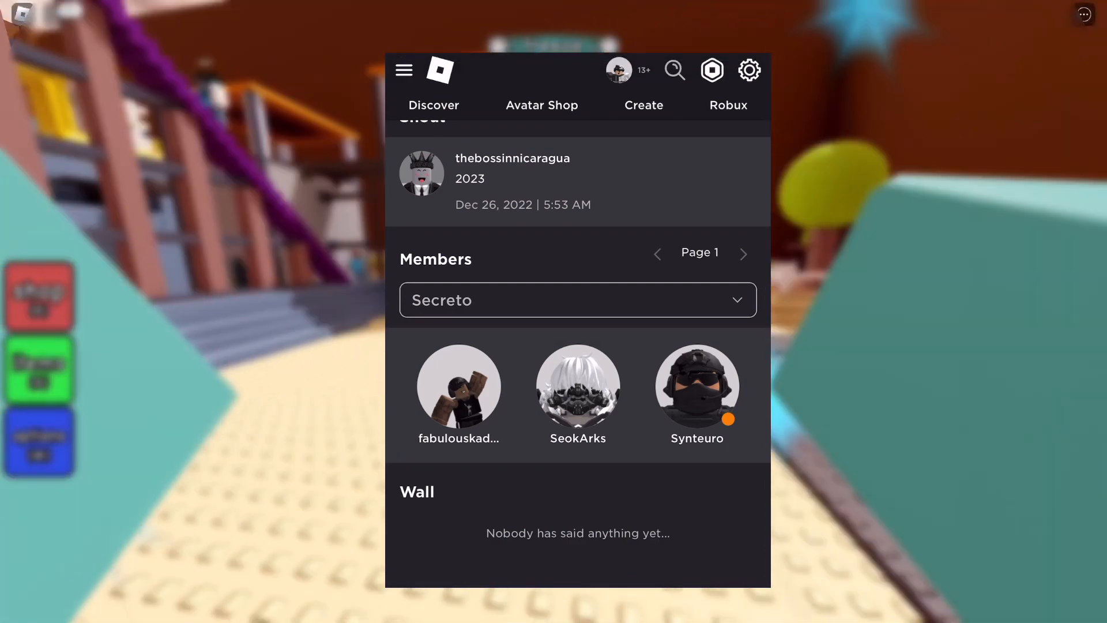
Scroll further and click through items on the profile page
{"action": "left_click", "coordinate": [576, 386]}
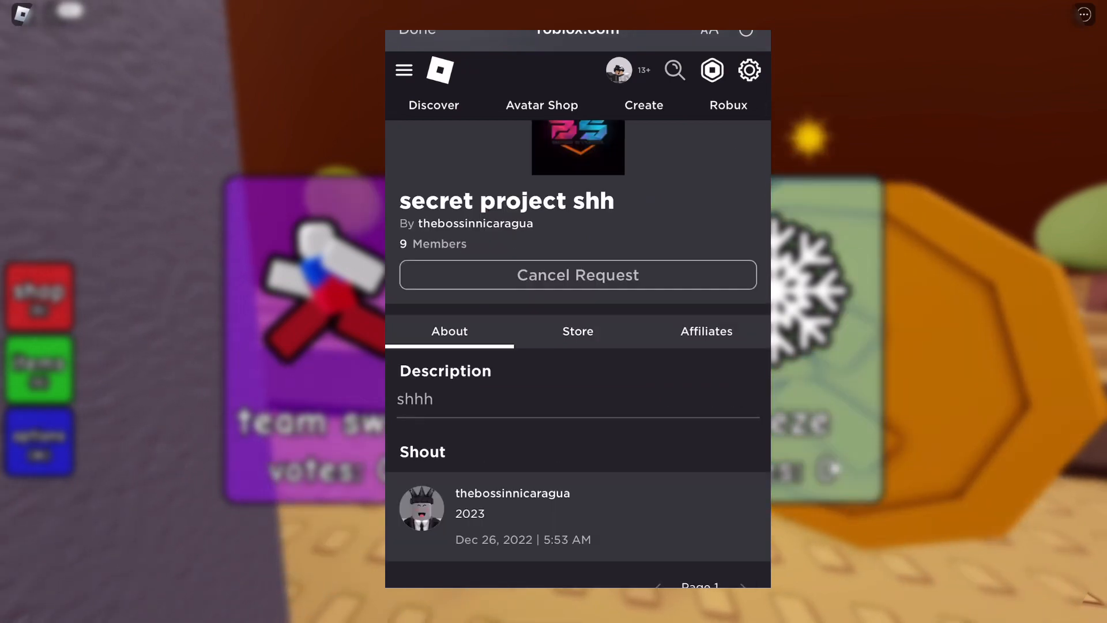
{"action": "scroll", "scroll_direction": "down", "scroll_amount": 3}
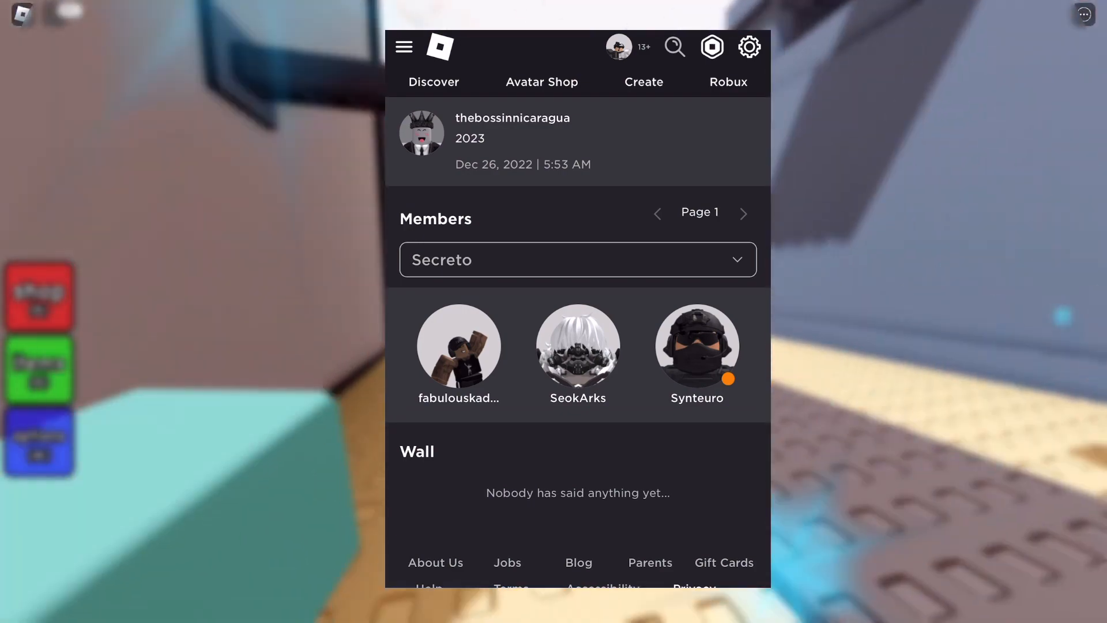
{"action": "left_click", "coordinate": [696, 346]}
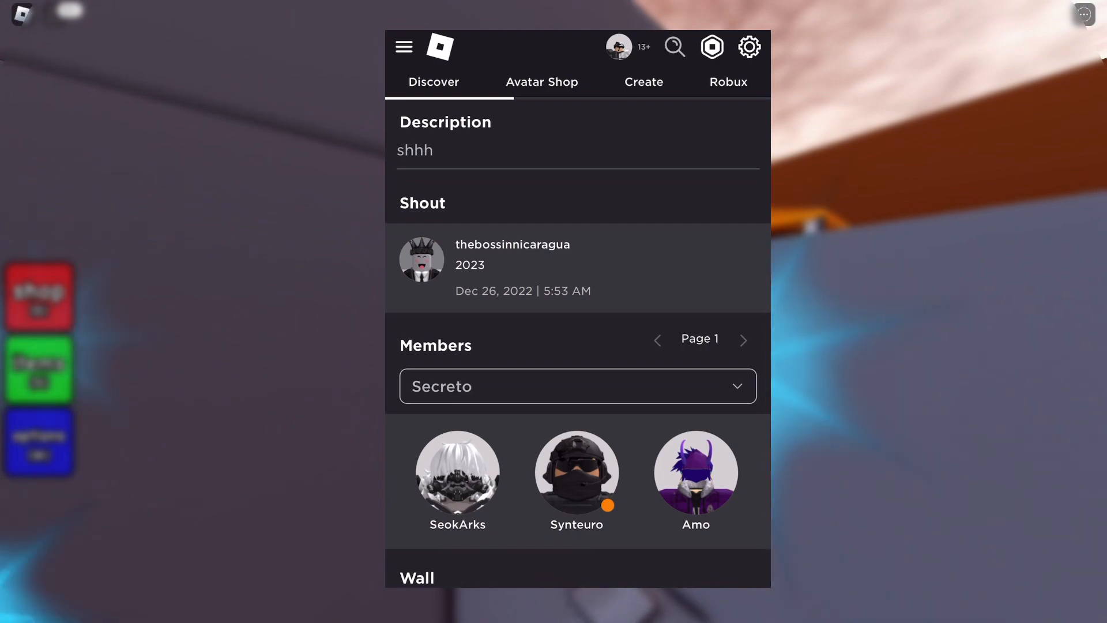
{"action": "left_click", "coordinate": [695, 477]}
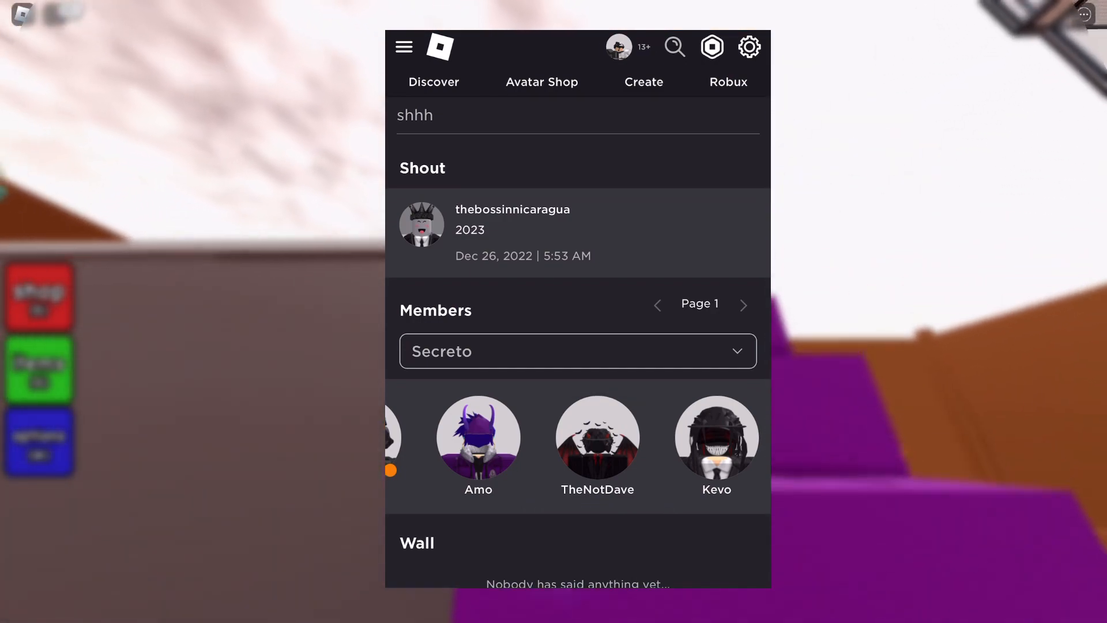
{"action": "left_click", "coordinate": [597, 437]}
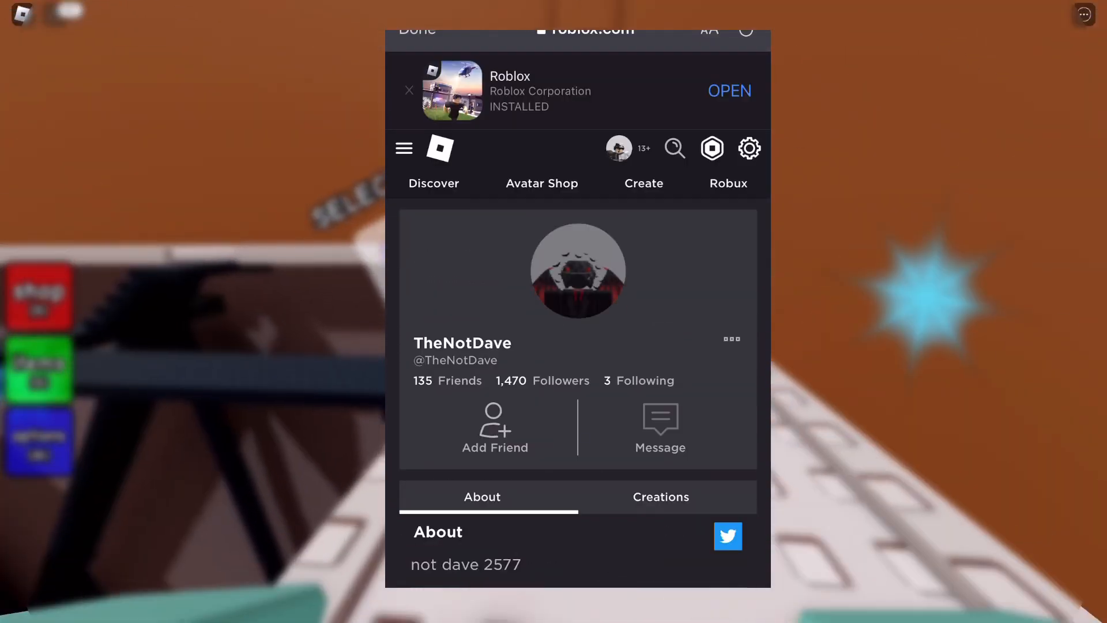
{"action": "scroll", "scroll_direction": "down", "scroll_amount": 3}
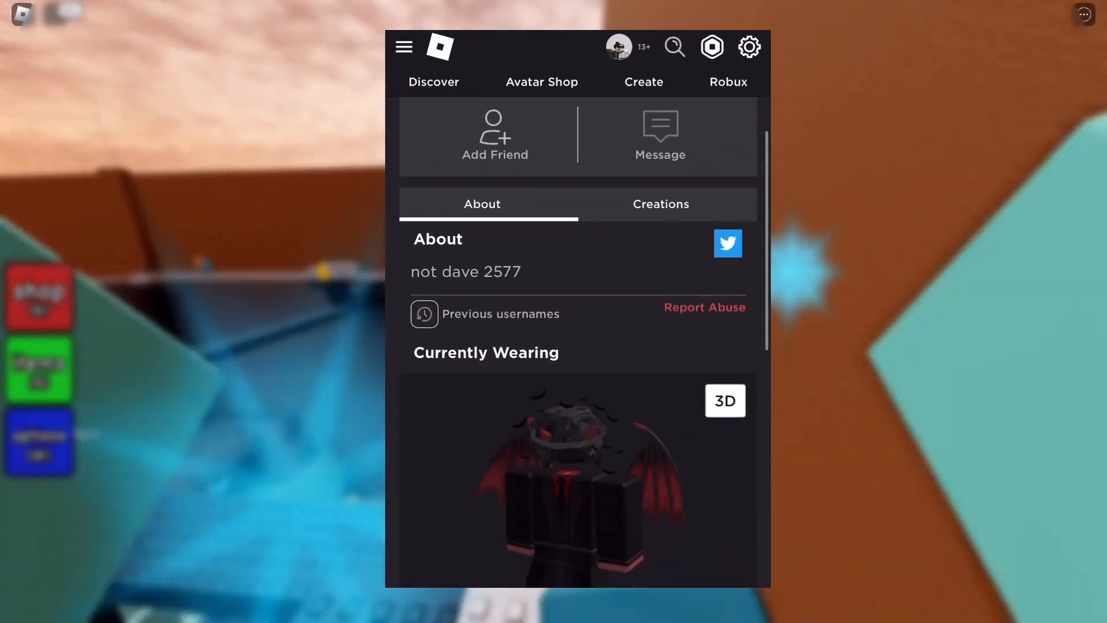
{"action": "scroll", "scroll_direction": "down", "scroll_amount": 3}
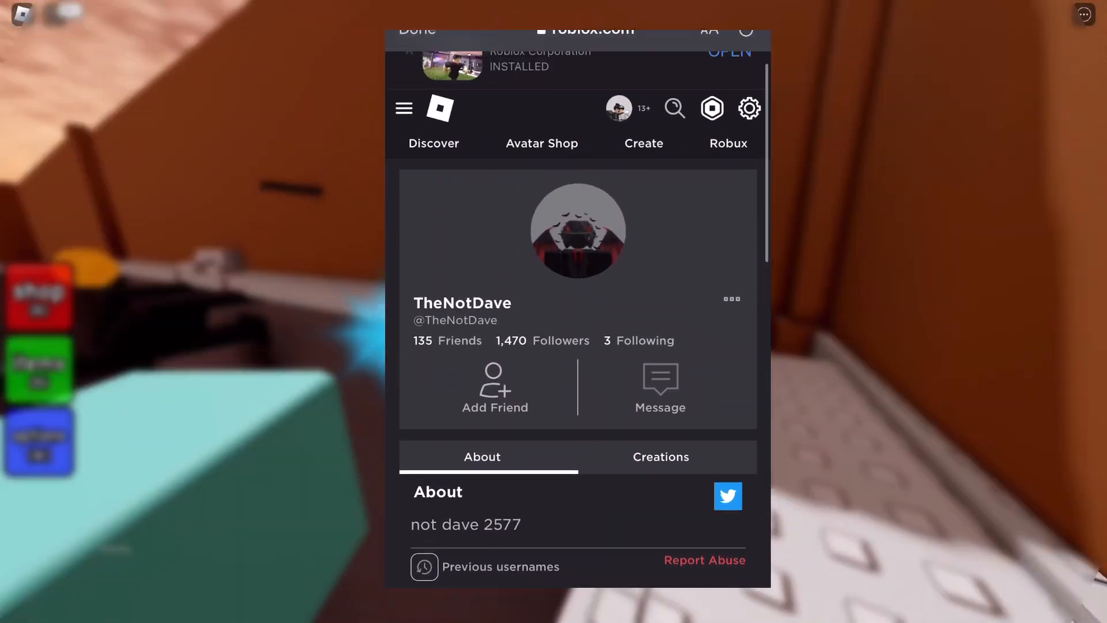